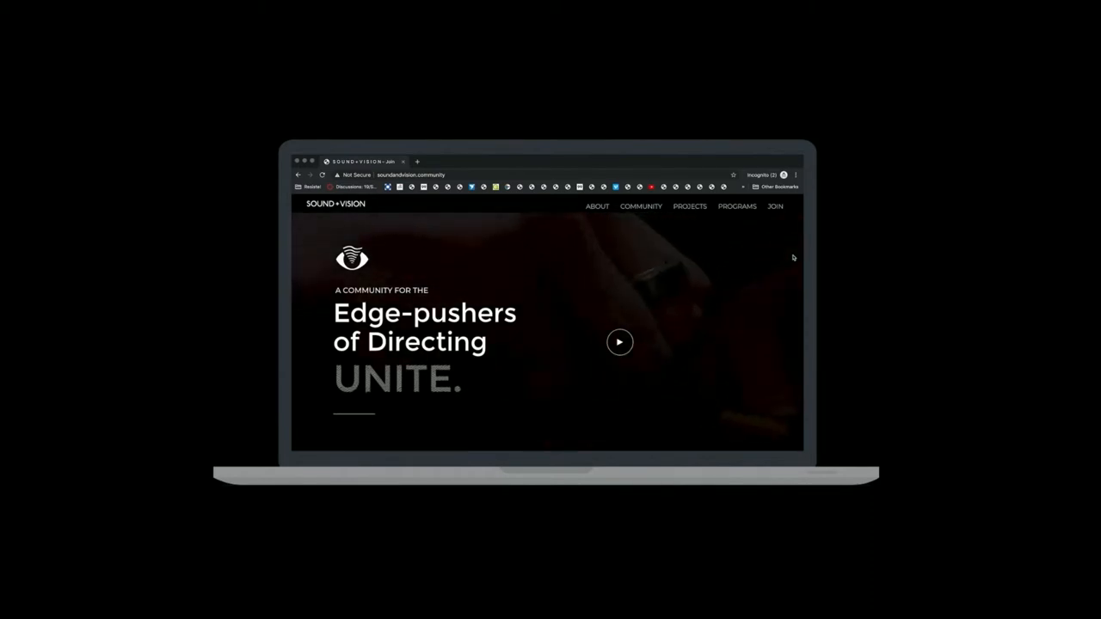
- Scroll down the Sound+Vision home page to the Projects listing of United By Wax, Live Labs and S+V Films
scroll(down, 3)
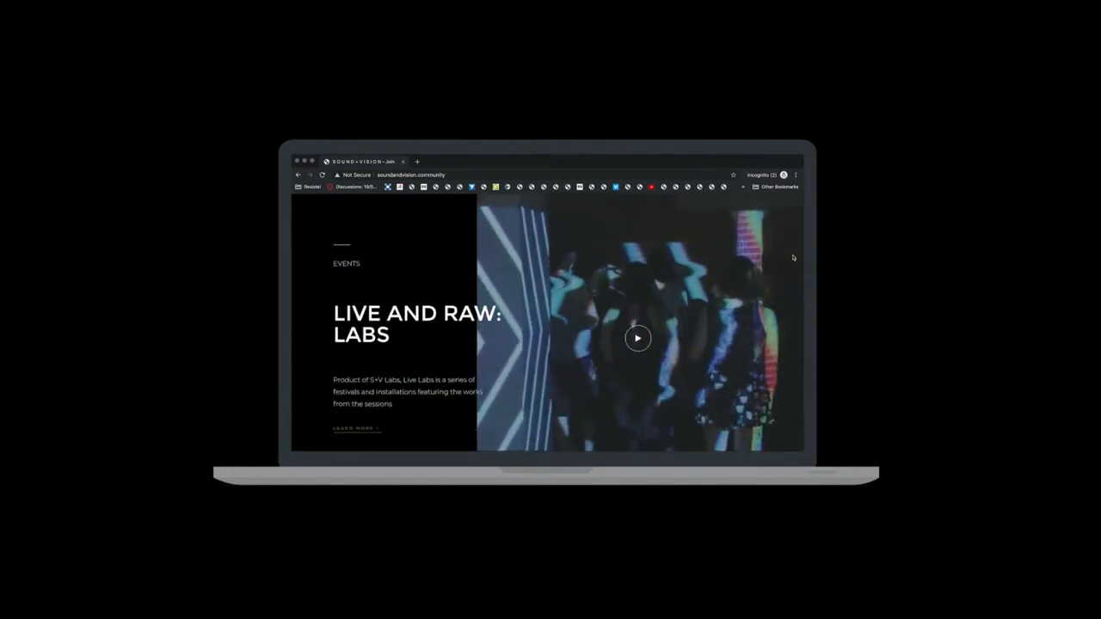
scroll(down, 3)
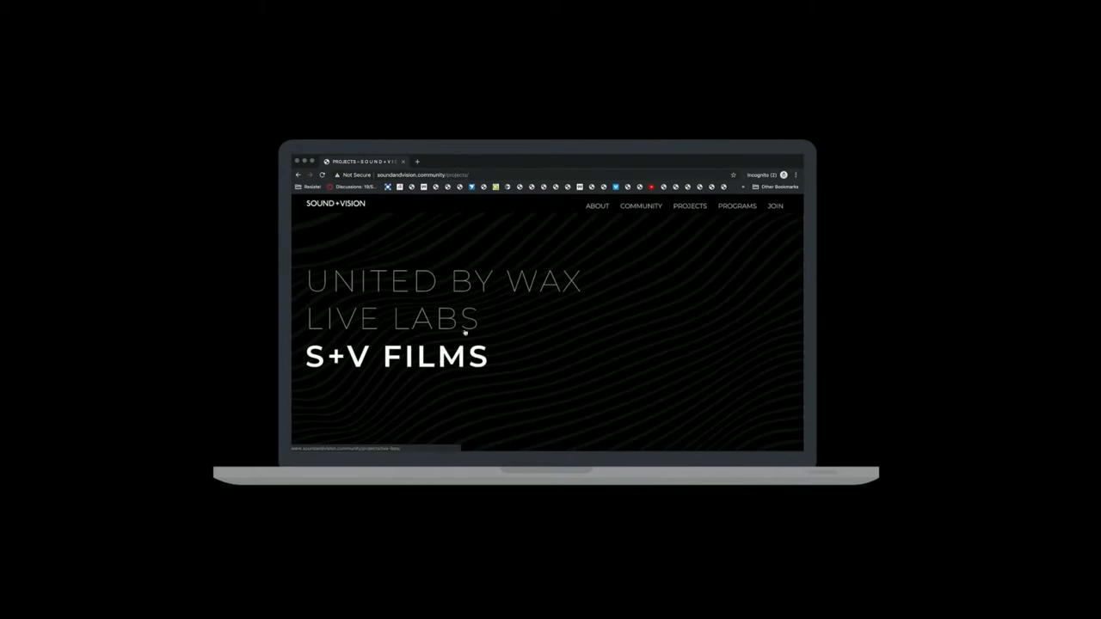
- Open the United By Wax project and scroll to Pedro Thunders' artist statement
click(442, 281)
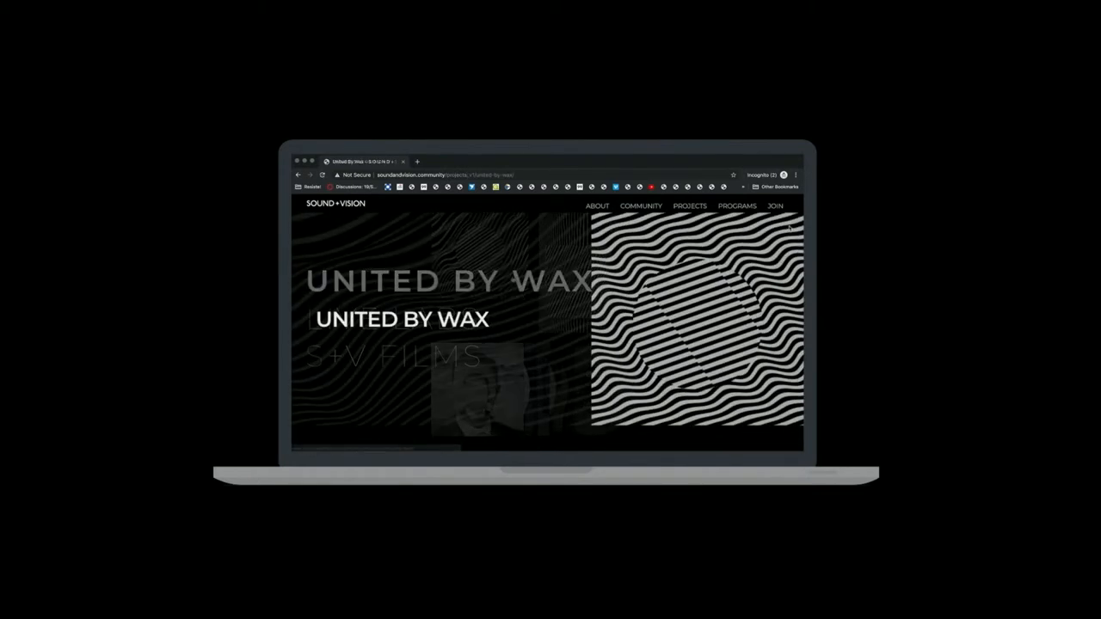
scroll(down, 3)
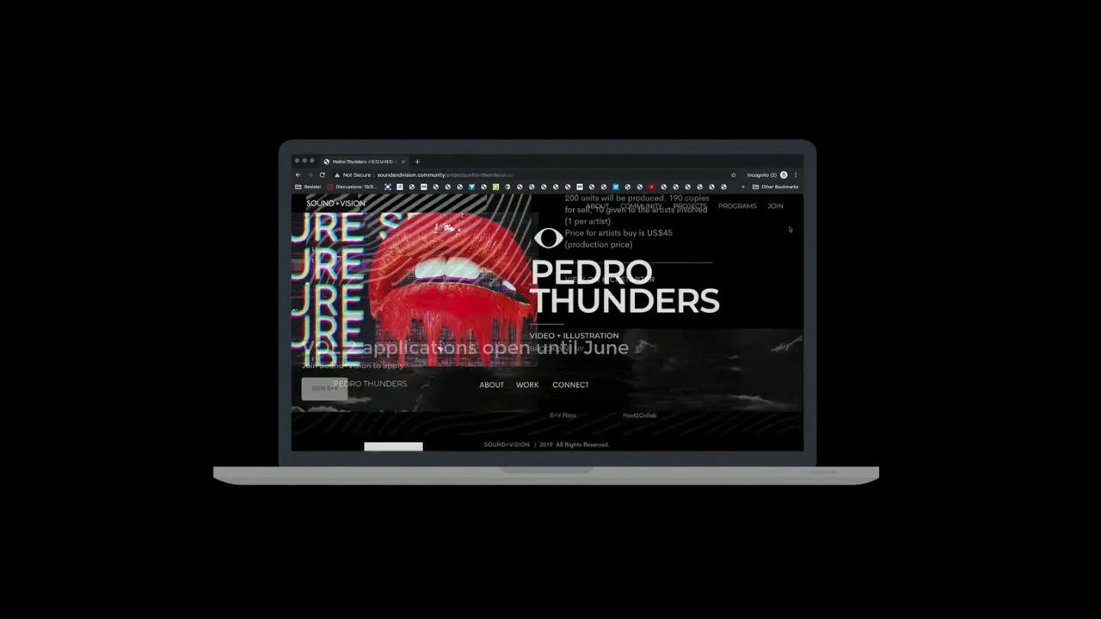
scroll(down, 3)
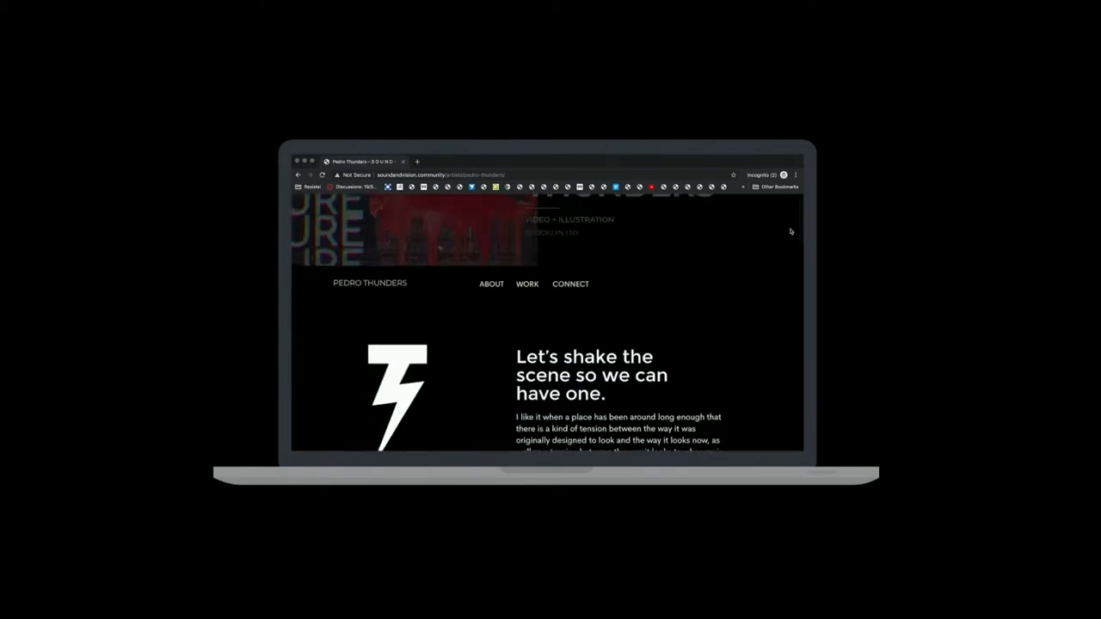
scroll(down, 3)
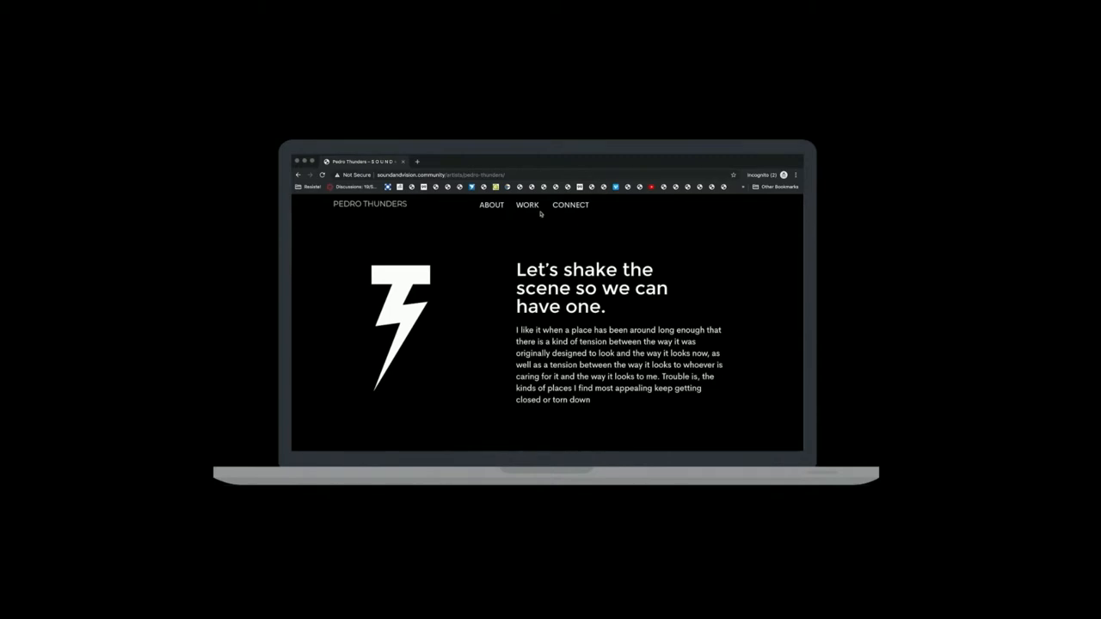
click(526, 205)
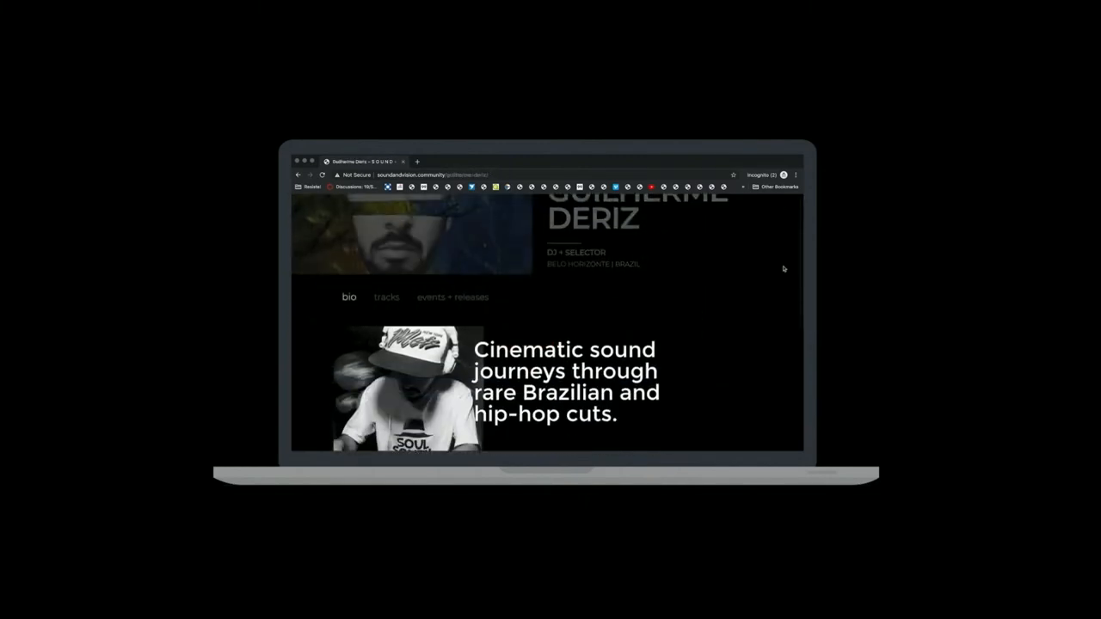
click(386, 297)
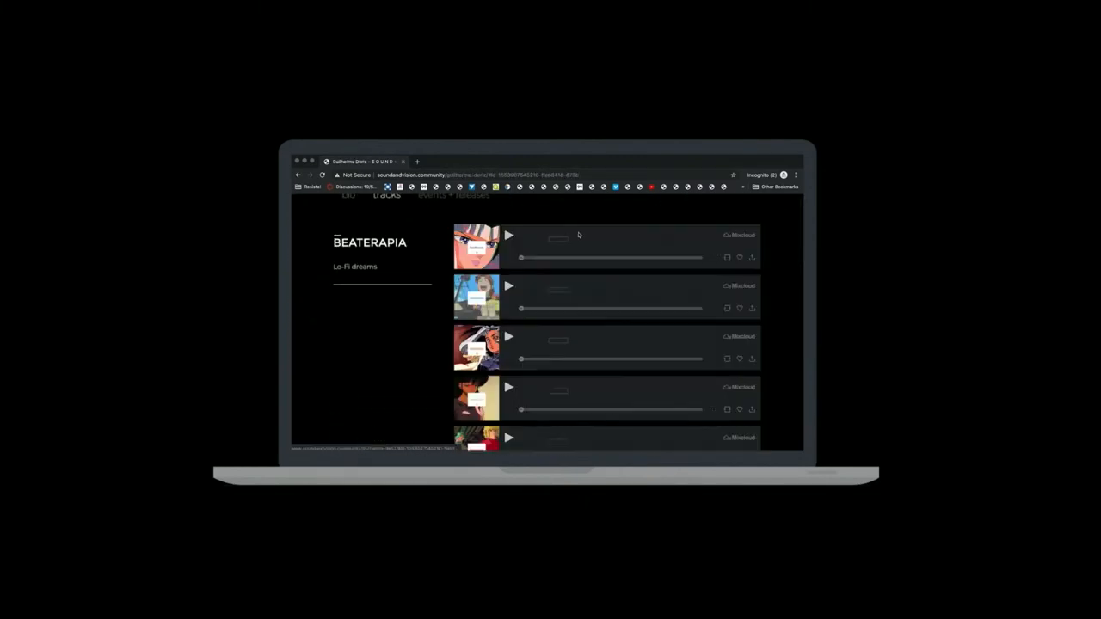
scroll(down, 3)
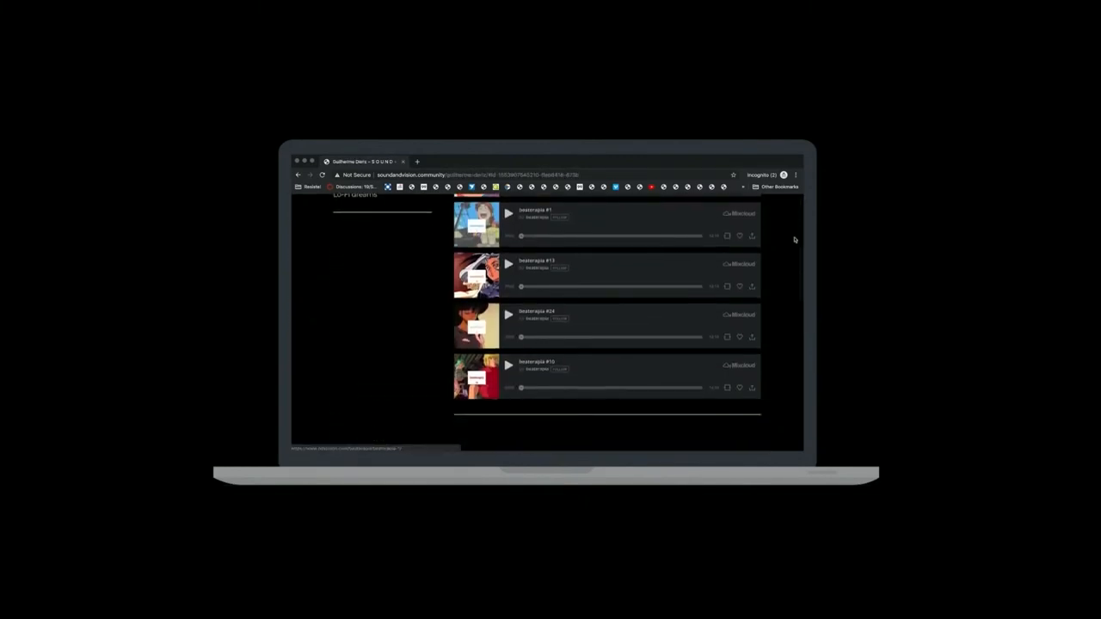